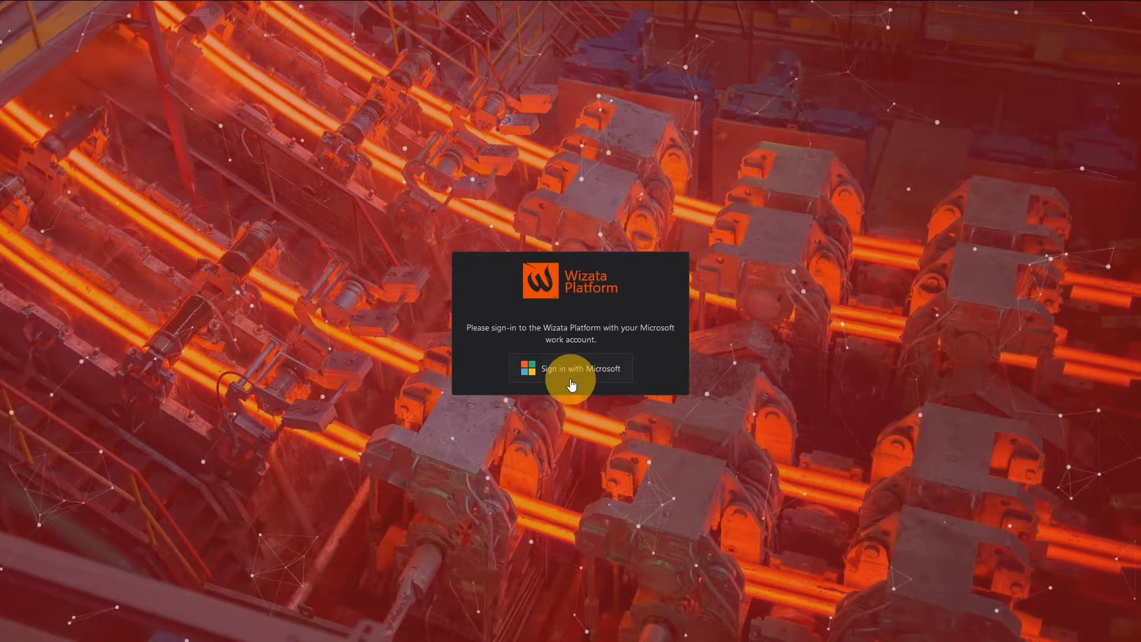
Step: Sign in with Microsoft, then drill from Canada to Toronto's Cold-Rolled Finishing Line and its Process Speed Control sensors
click(571, 369)
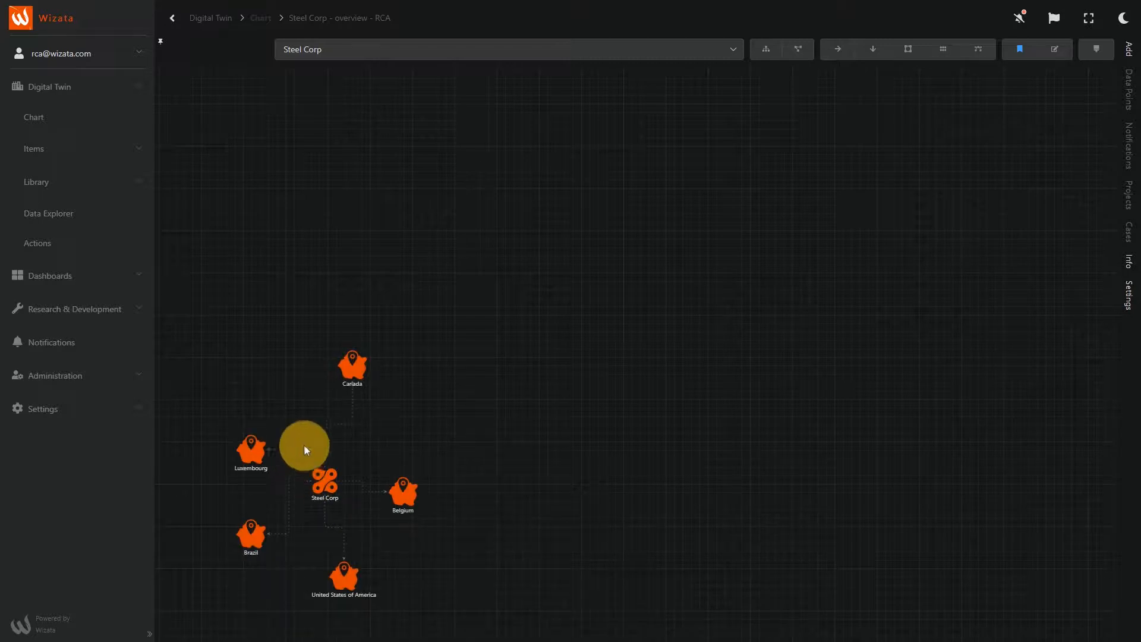
click(352, 364)
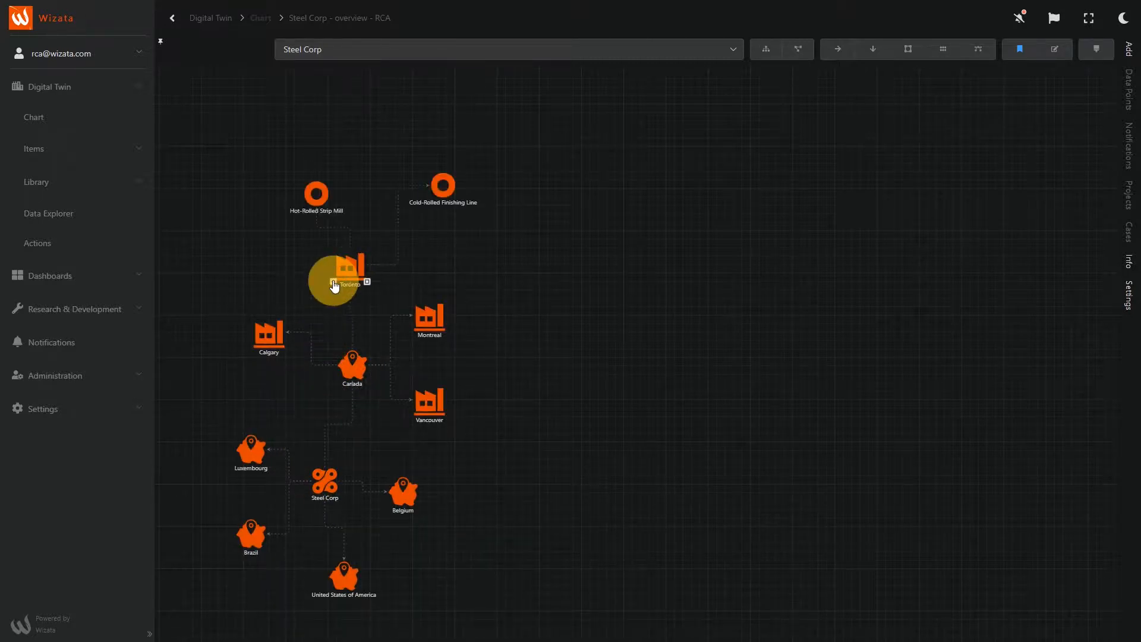
mouse_move(457, 203)
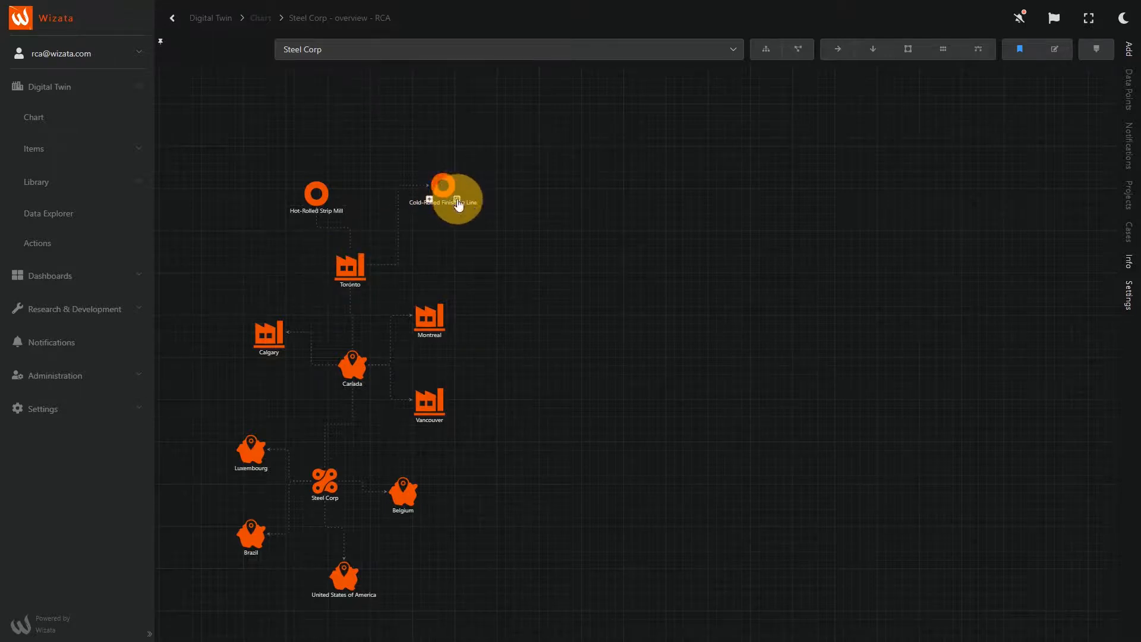
click(442, 198)
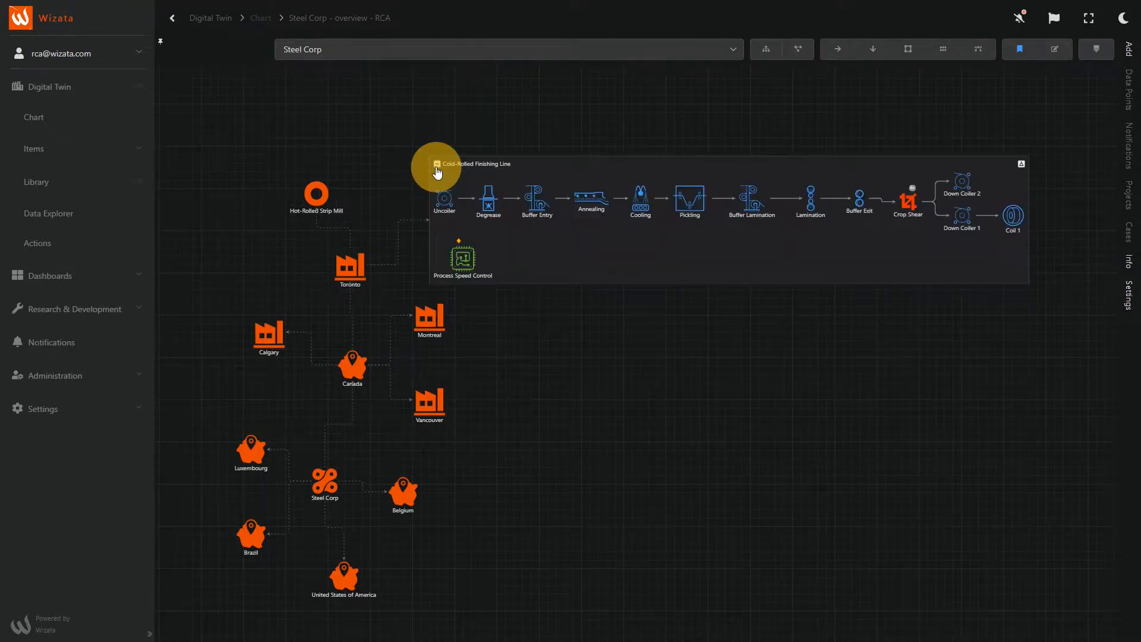
click(461, 257)
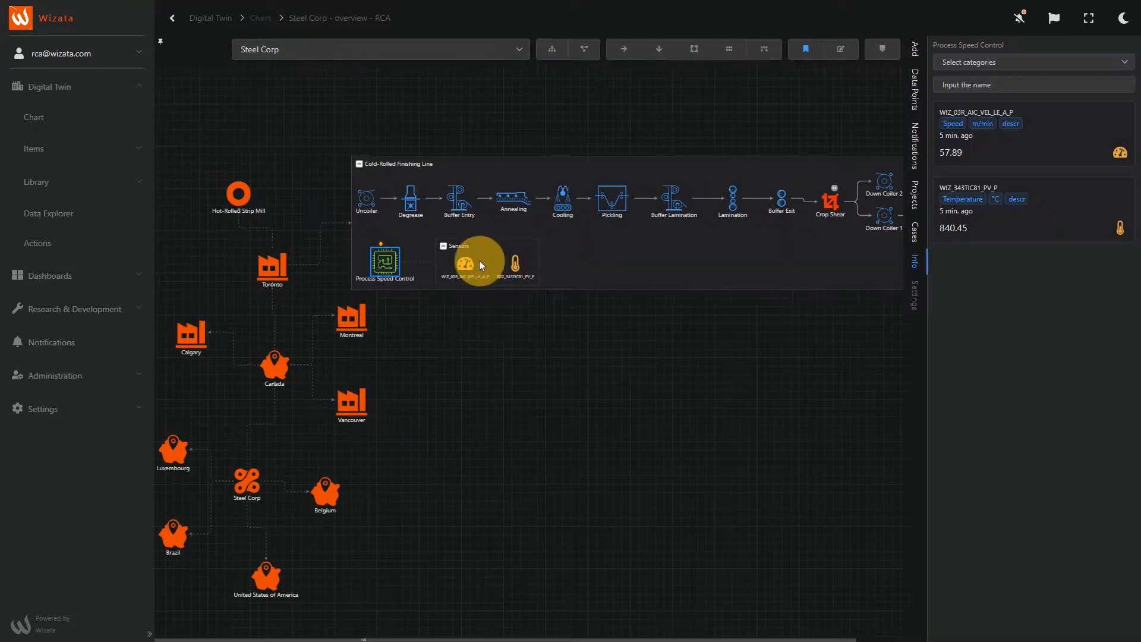
click(464, 263)
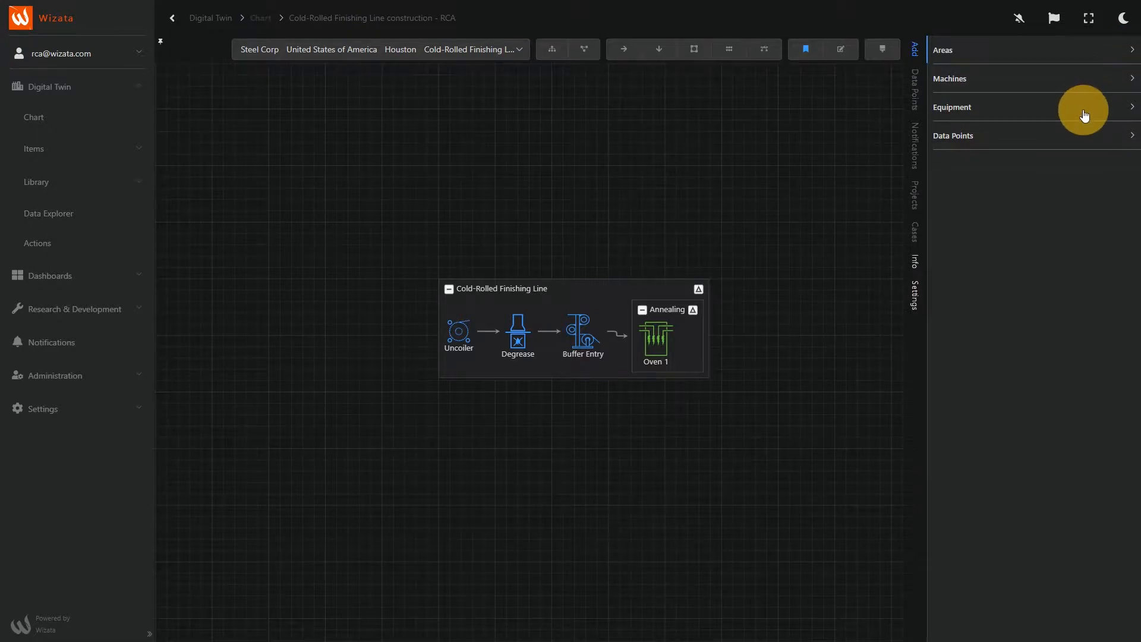
Step: Add another oven from Equipment, then attach a Temperature-category sensor to Oven 1
click(952, 107)
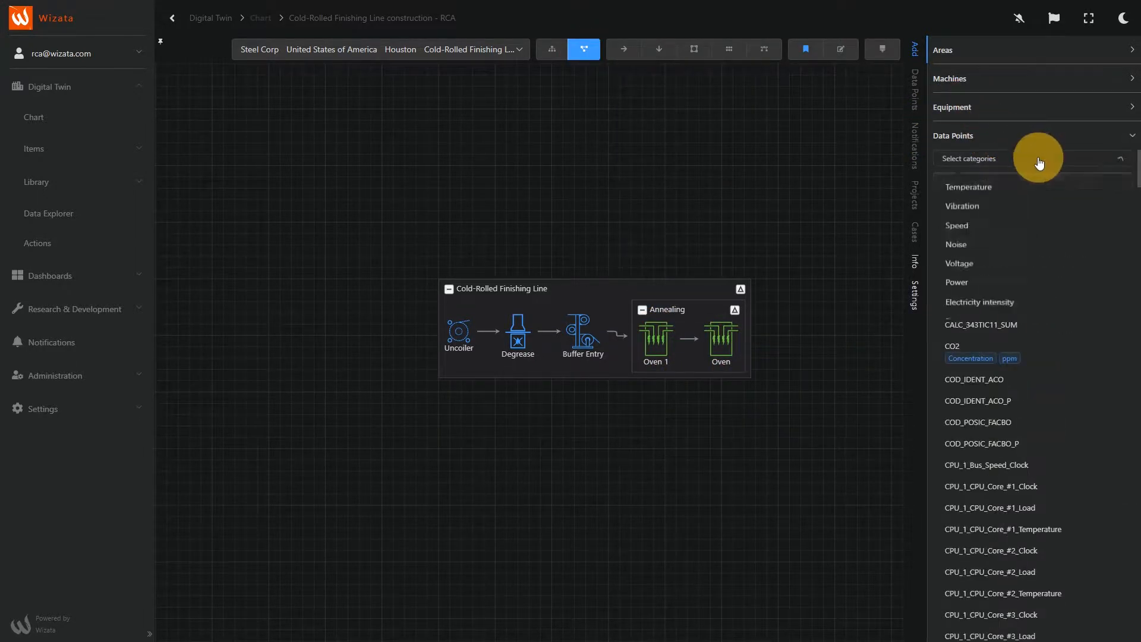
click(968, 186)
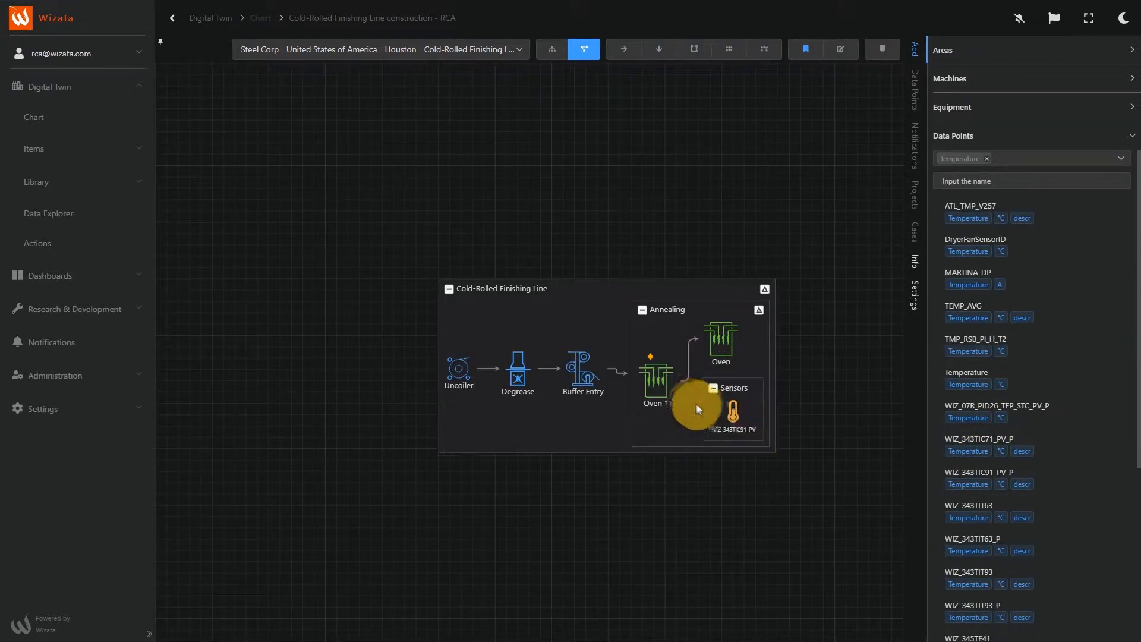
click(733, 410)
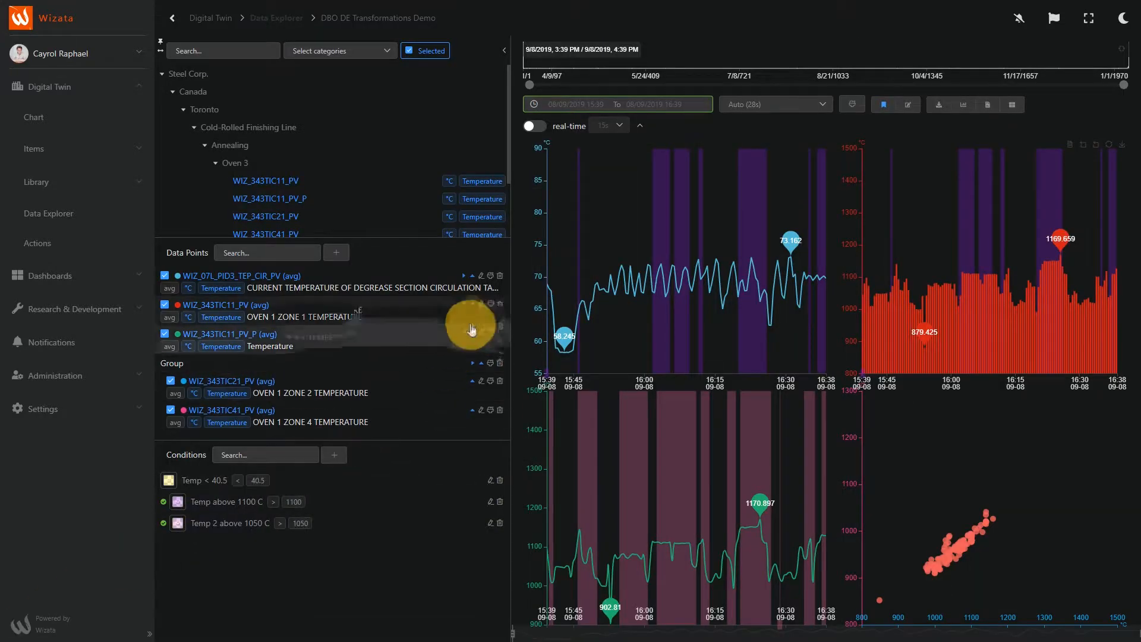
Step: Set the first data point's chart type to Histogram and bring up the group's chart type choices
click(463, 305)
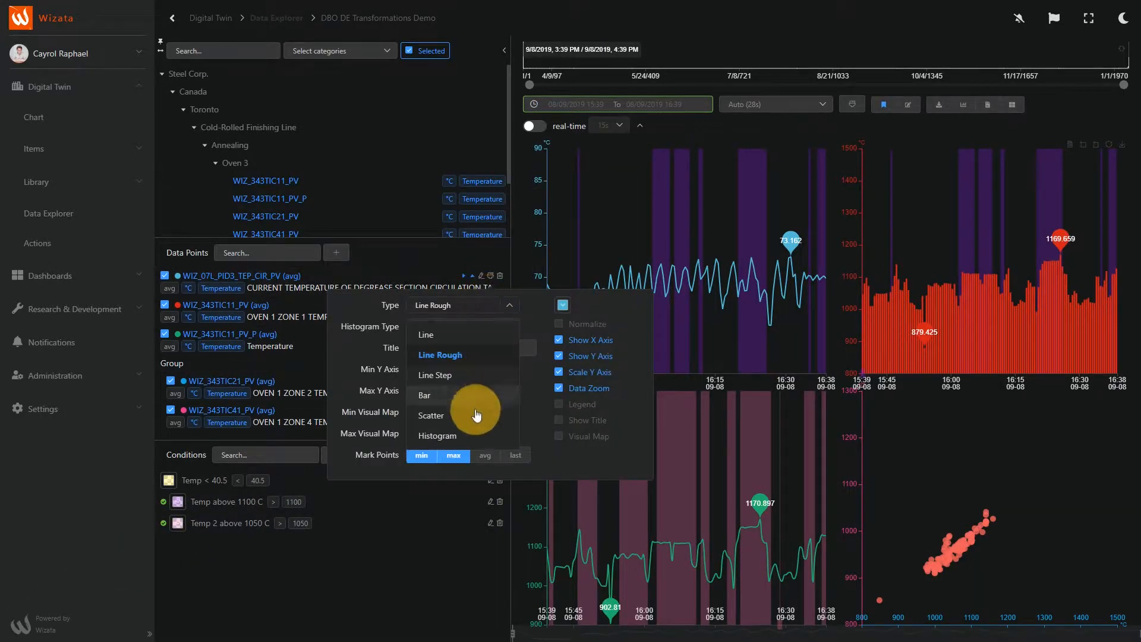
click(437, 435)
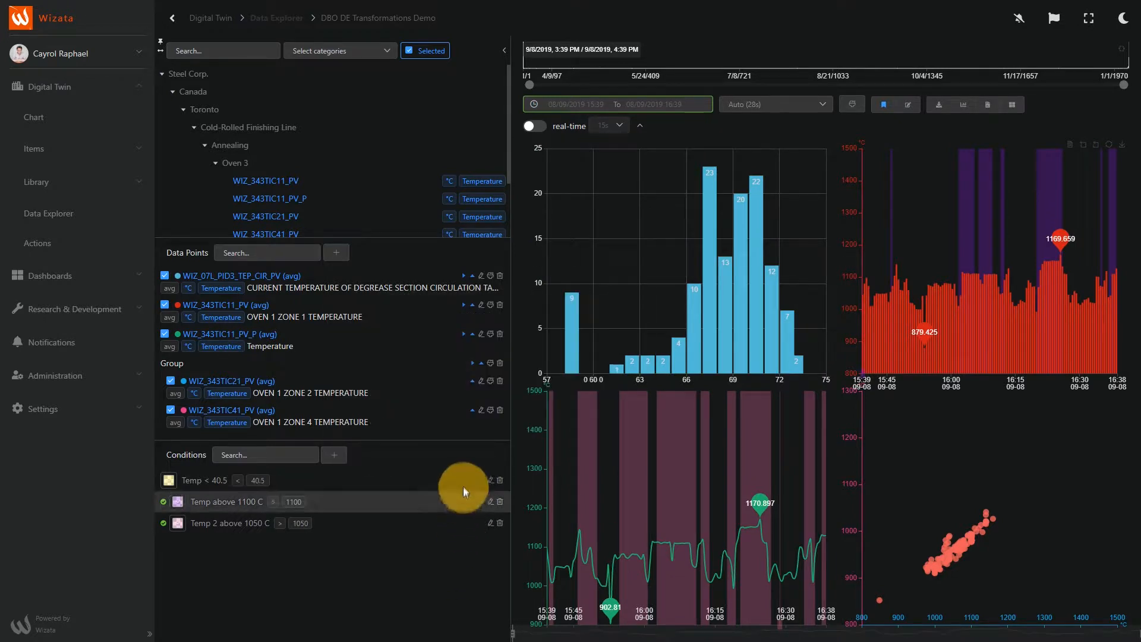
click(489, 362)
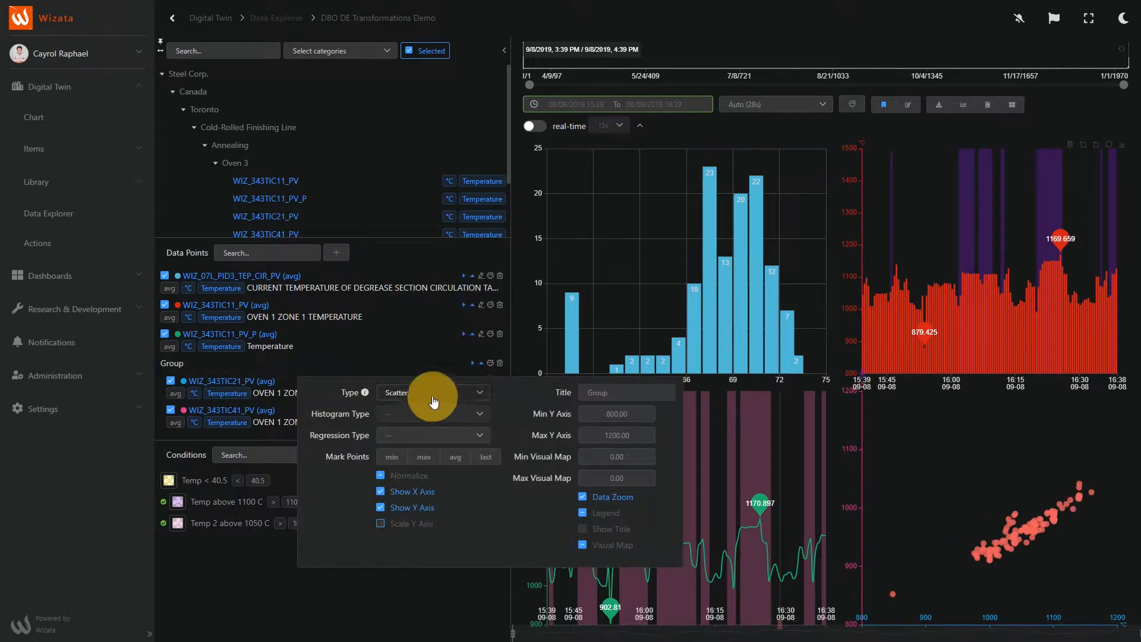
click(432, 435)
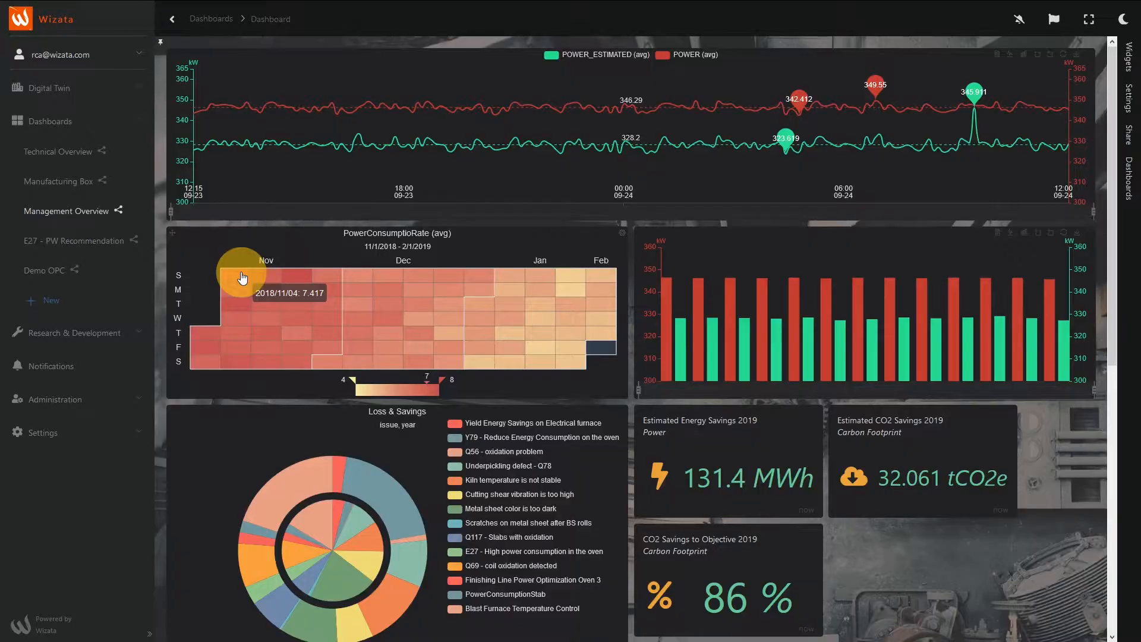
mouse_move(325, 293)
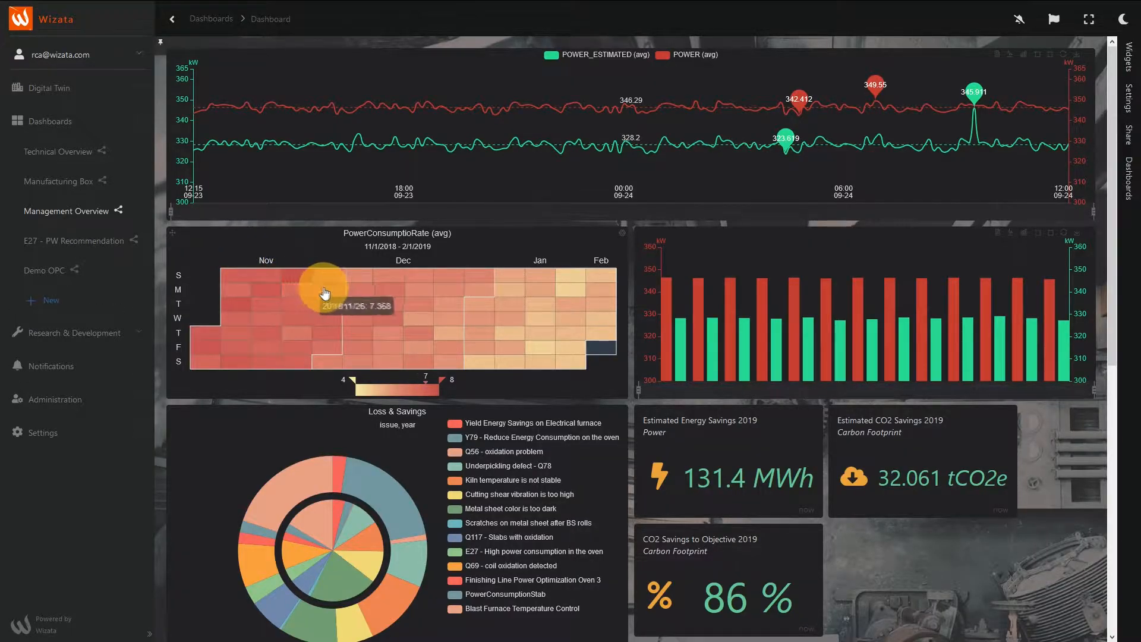
mouse_move(545, 355)
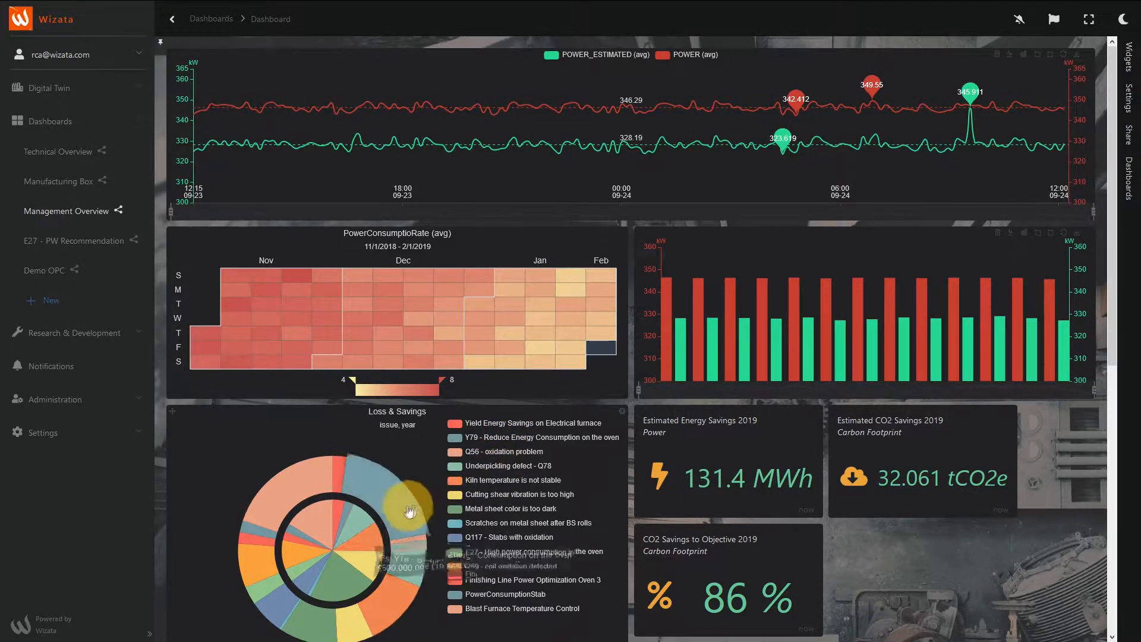
mouse_move(410, 568)
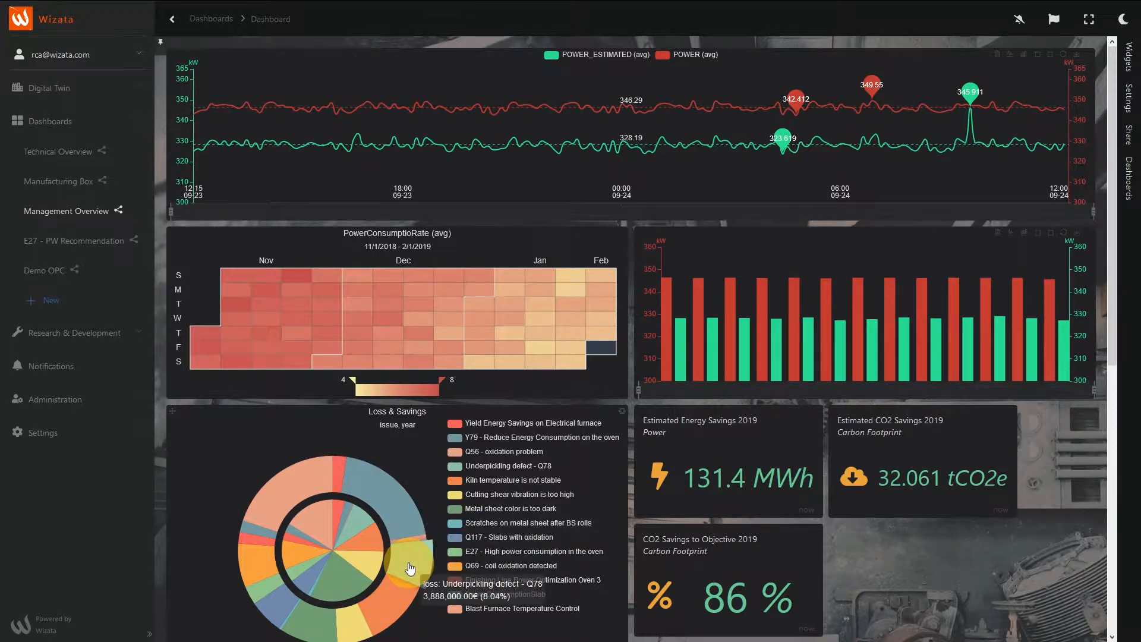
mouse_move(650, 522)
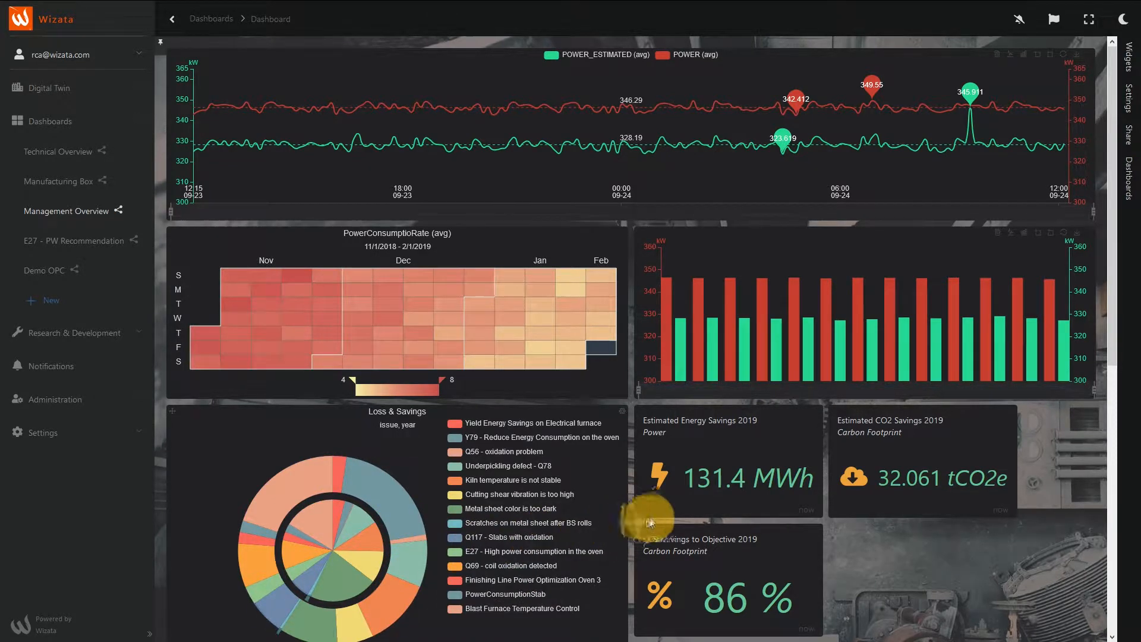
mouse_move(837, 543)
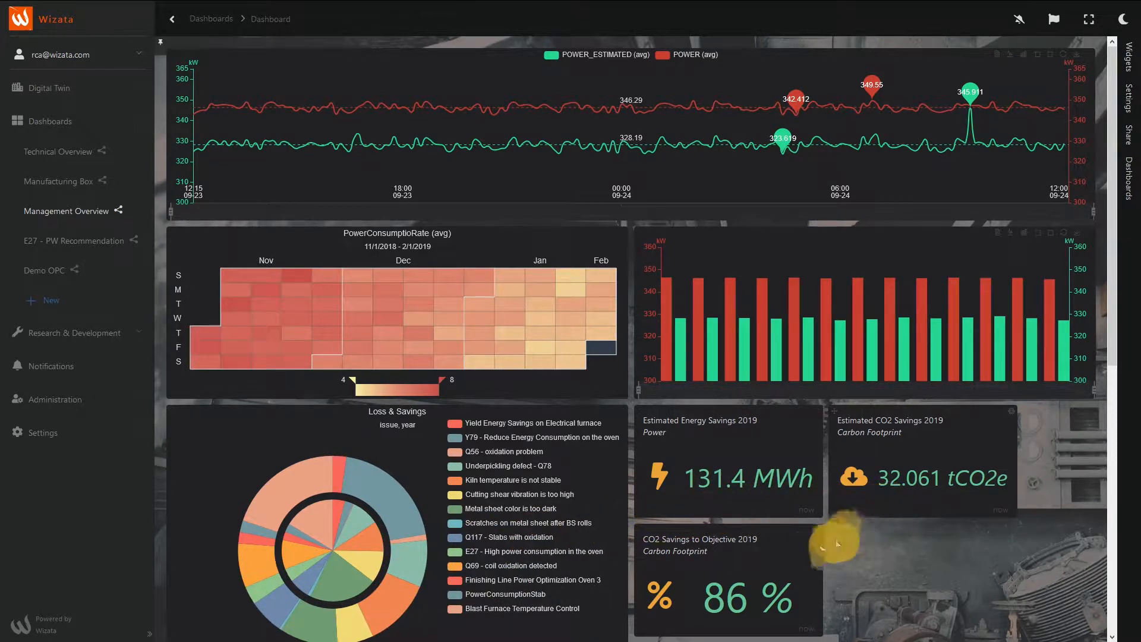
Step: Return from the Management Overview energy dashboard to the Digital Twin chart
click(48, 86)
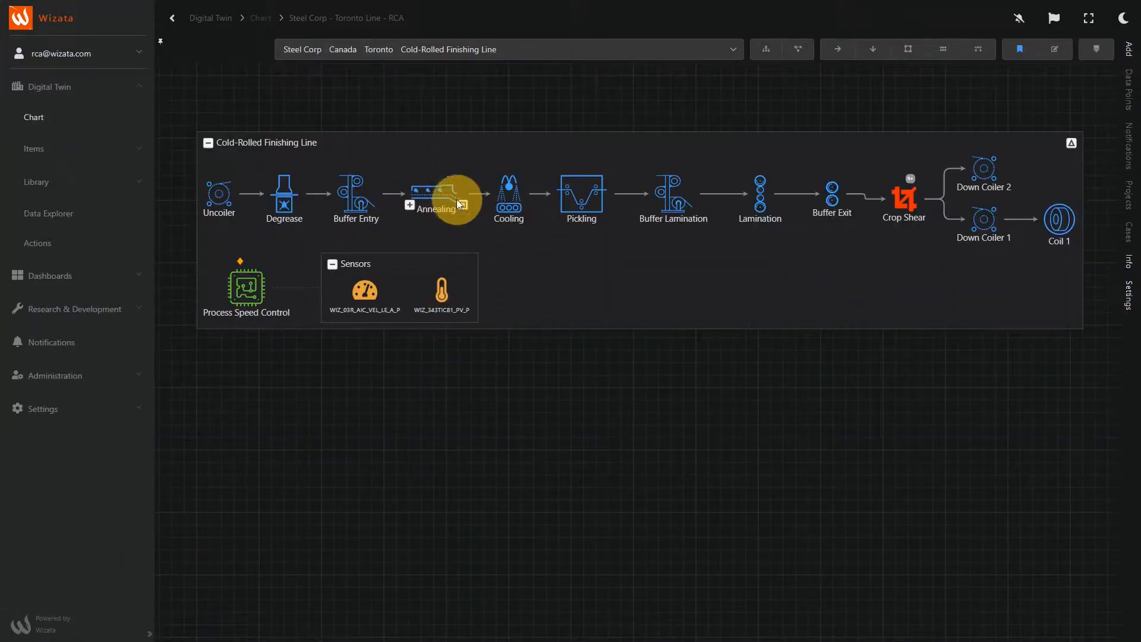
Step: Expand Annealing and select the Oven 3 zone 1, zone 2 and zone 3 temperature sensors
click(409, 204)
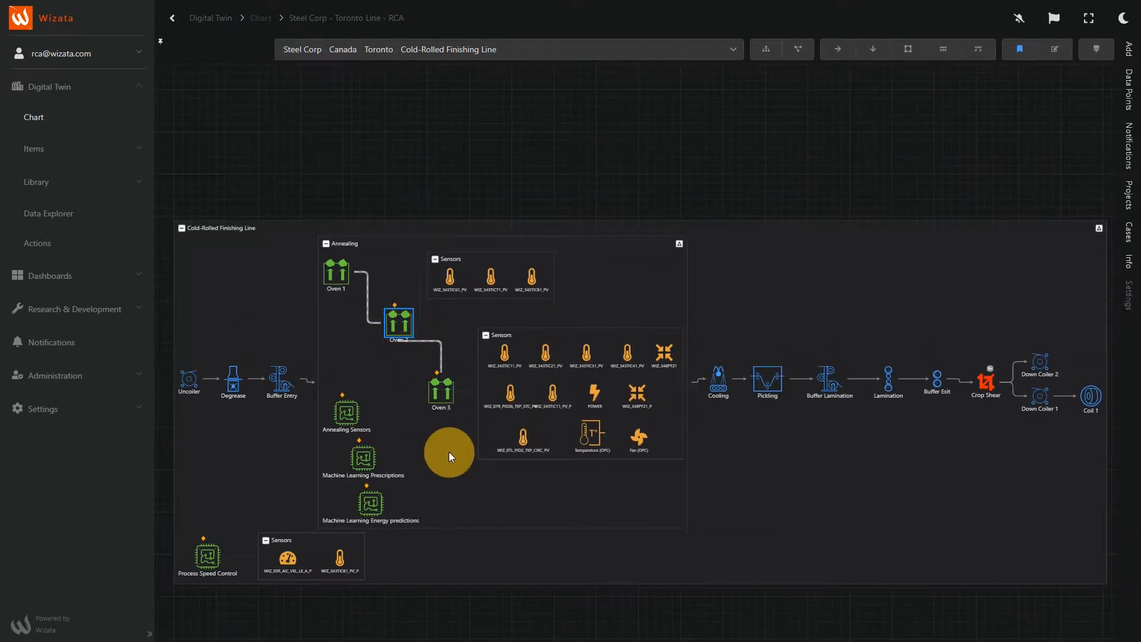
click(487, 351)
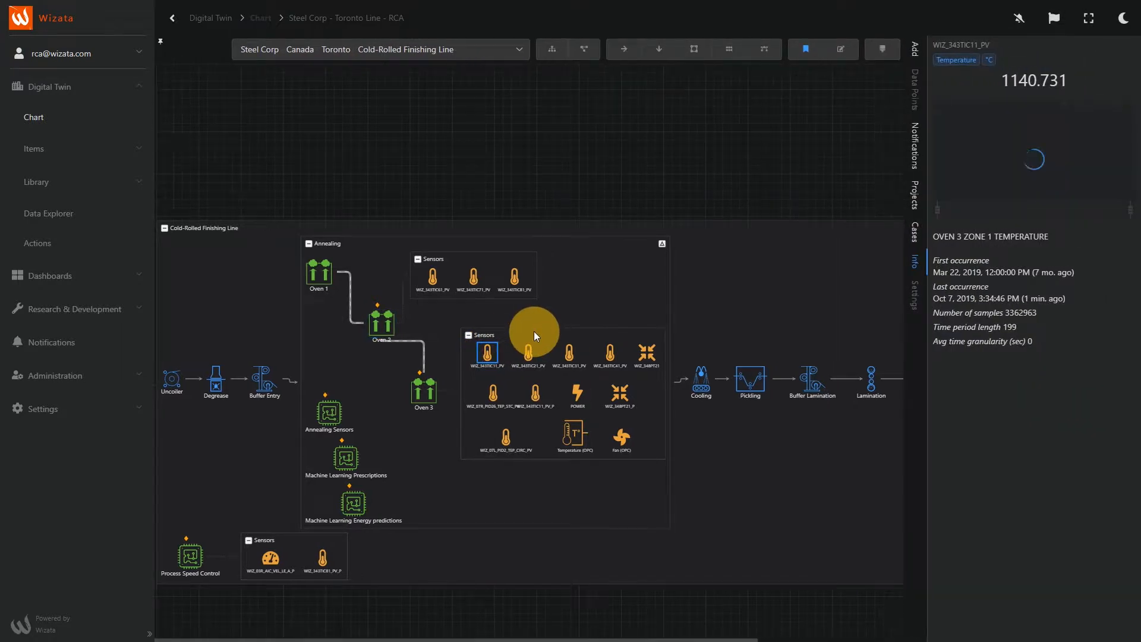
click(528, 352)
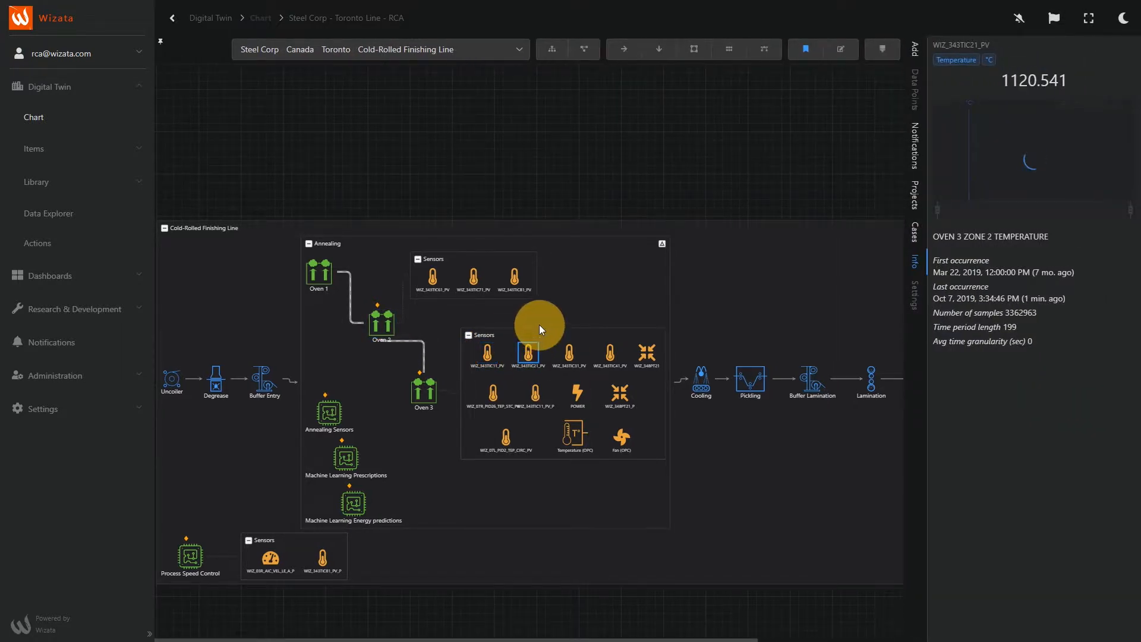
click(570, 351)
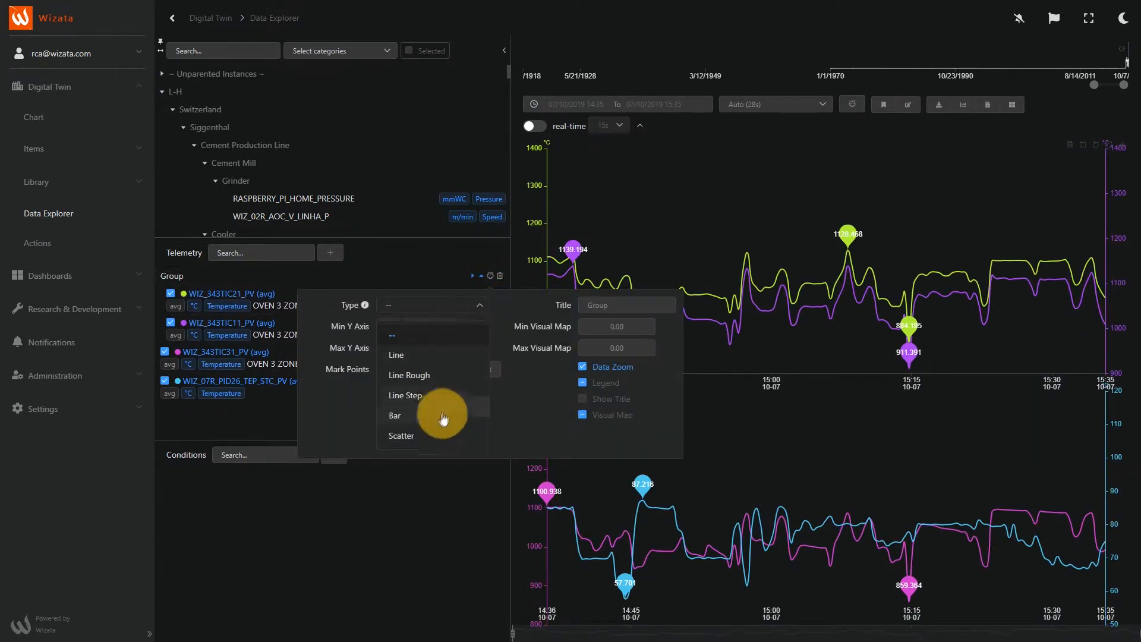
Step: Make the top chart a scatter and save a 'High Temp' condition: WIZ_343TIC11_PV > 1050
click(400, 436)
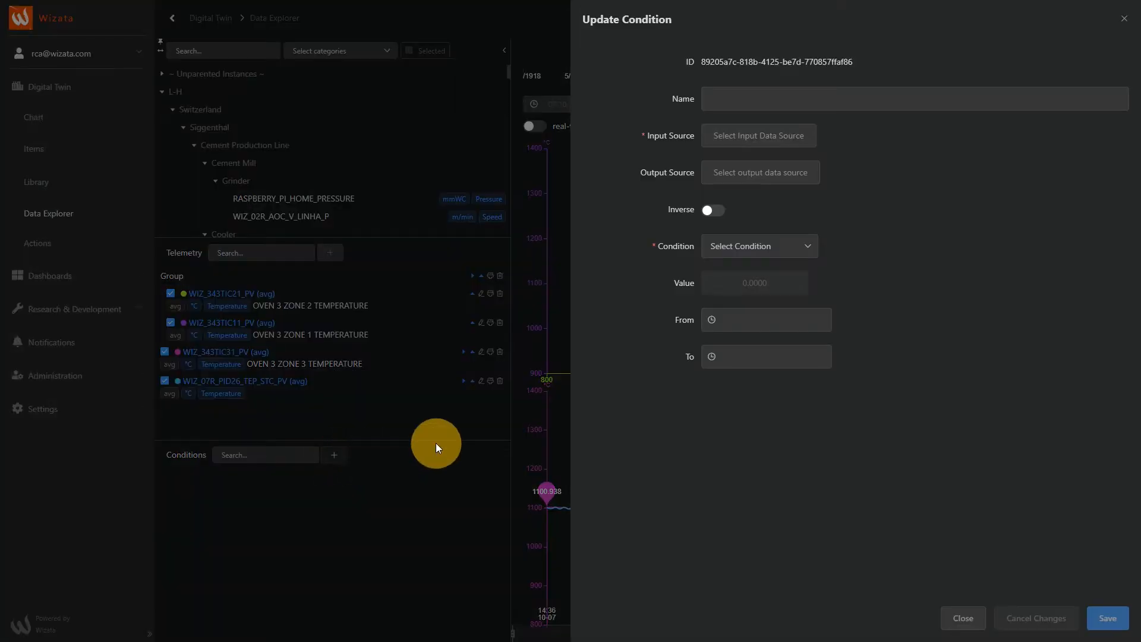
text(High Temp)
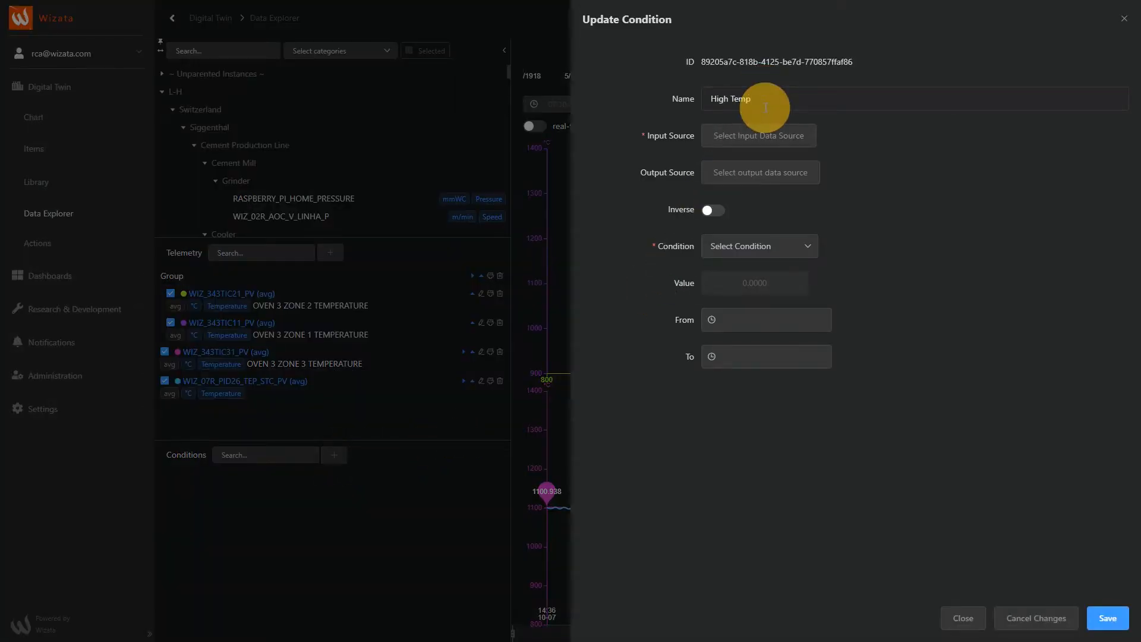
click(759, 247)
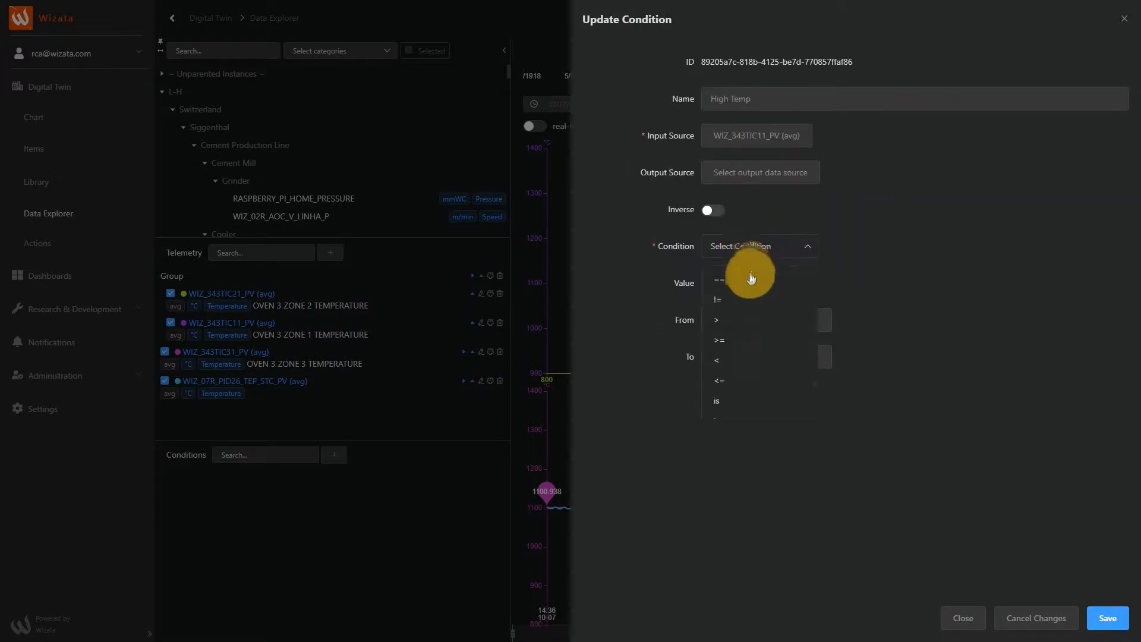
click(706, 321)
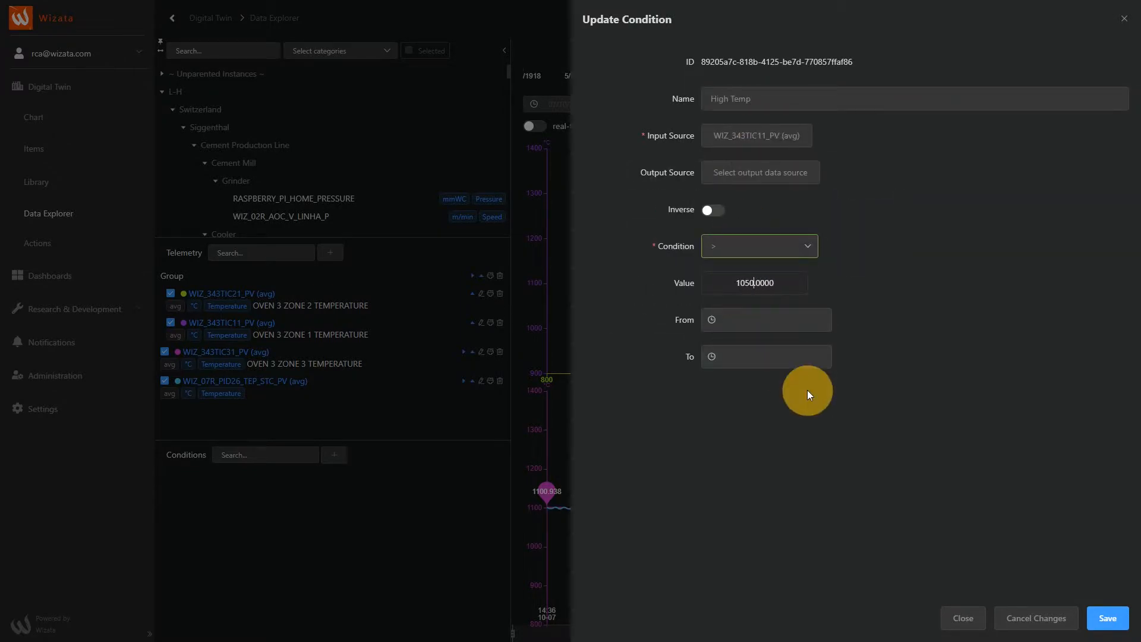
click(1106, 618)
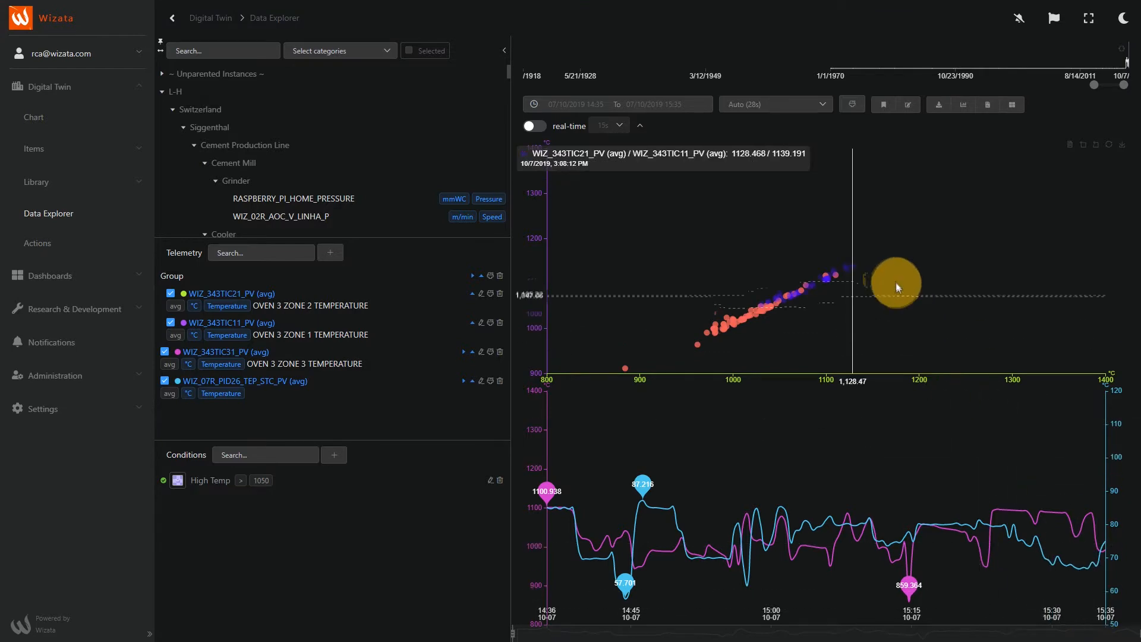
mouse_move(684, 116)
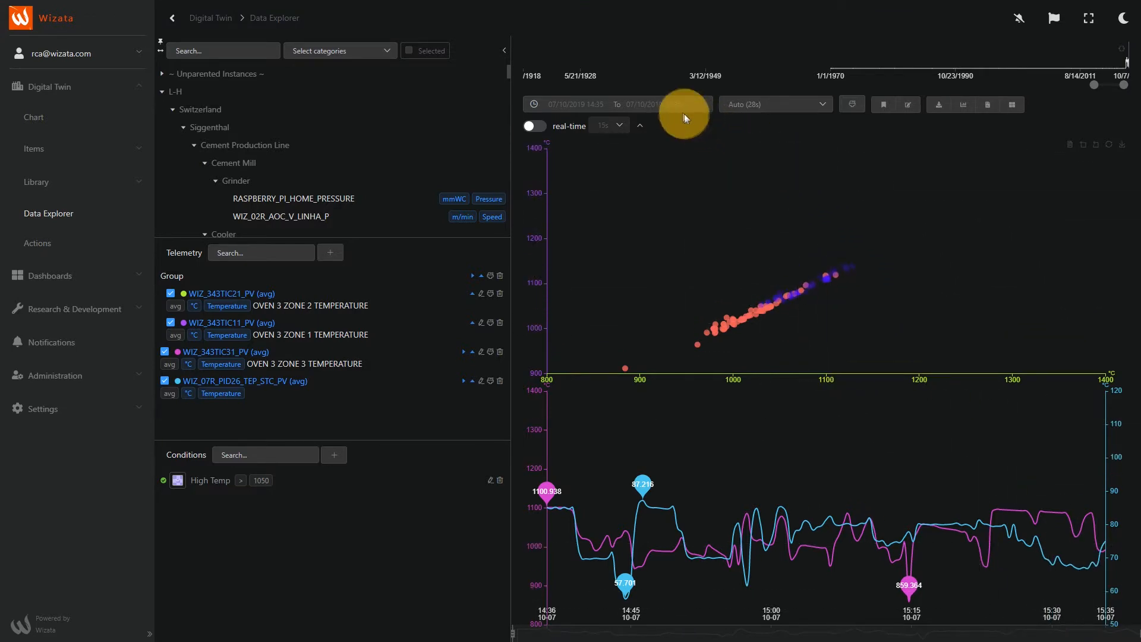
Step: Chart 1–5 October 2019 with TIC31 drawn as bars and PID26 as a stepped line
click(615, 104)
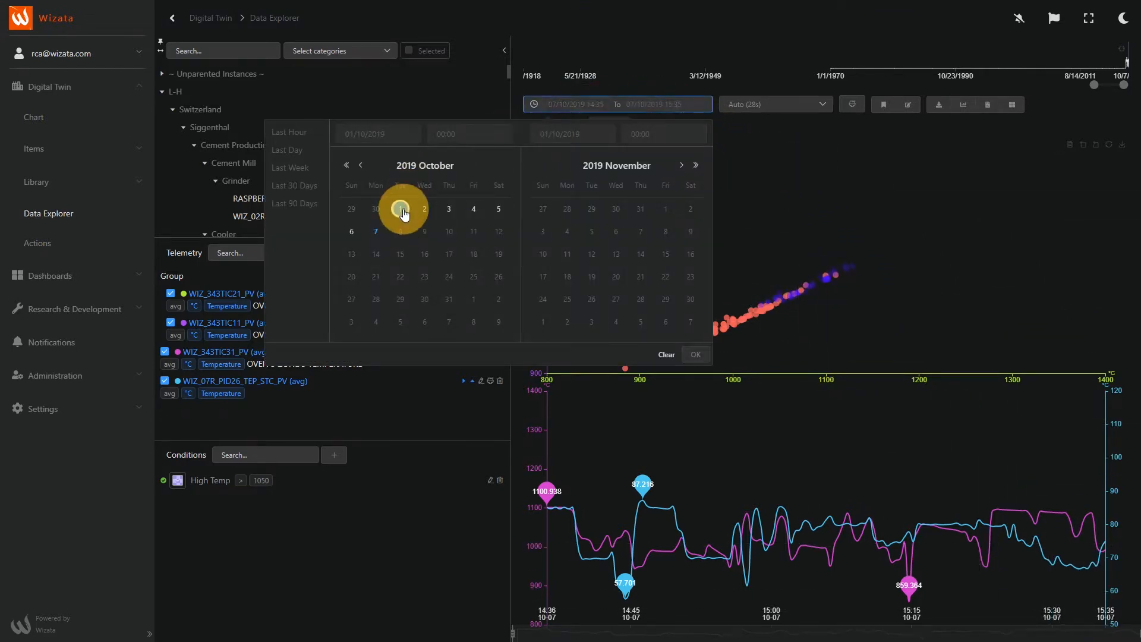
click(694, 354)
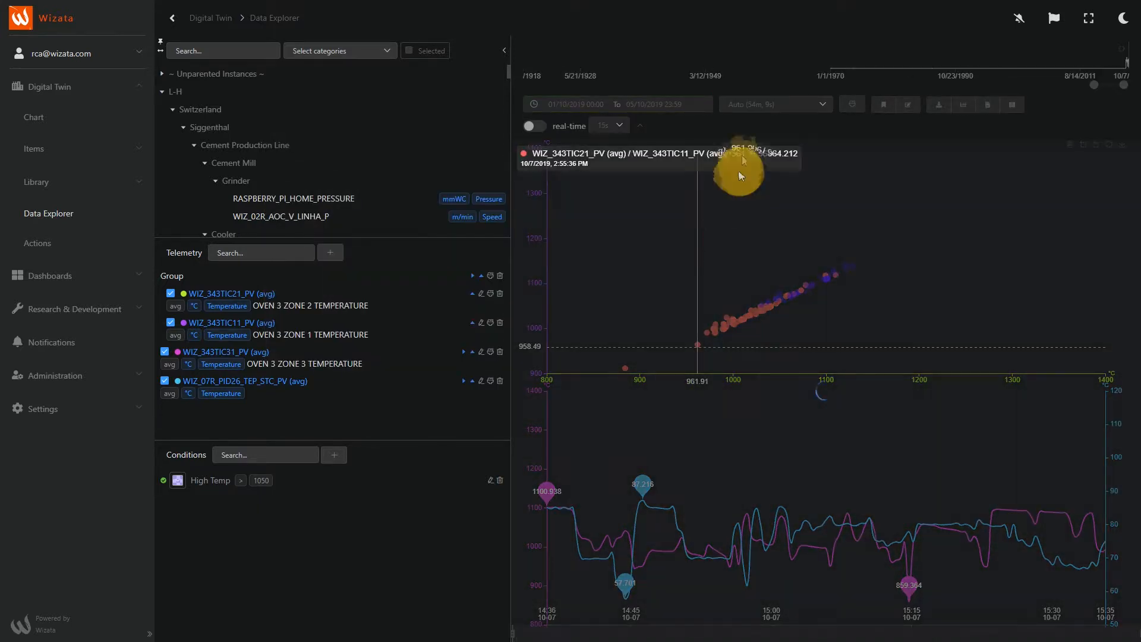
mouse_move(759, 130)
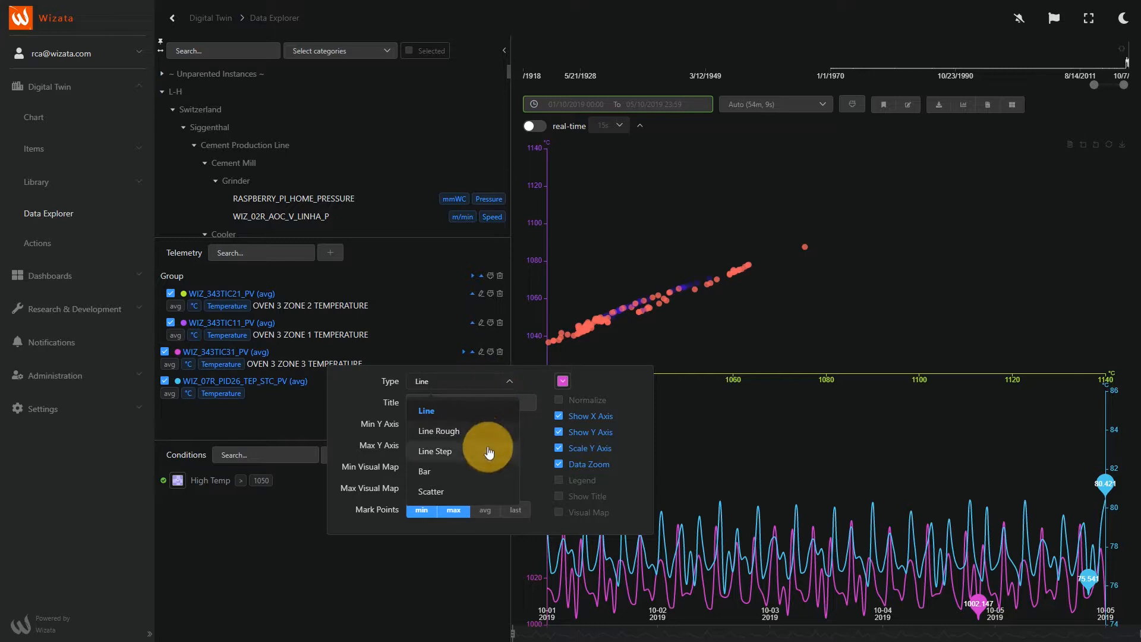
click(425, 471)
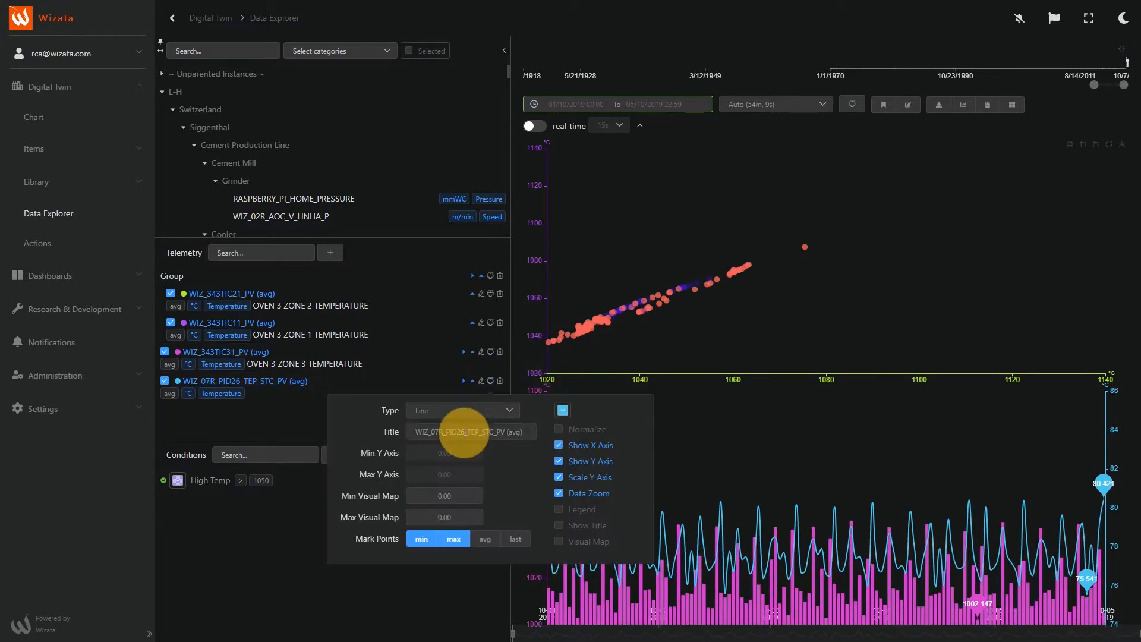
click(462, 410)
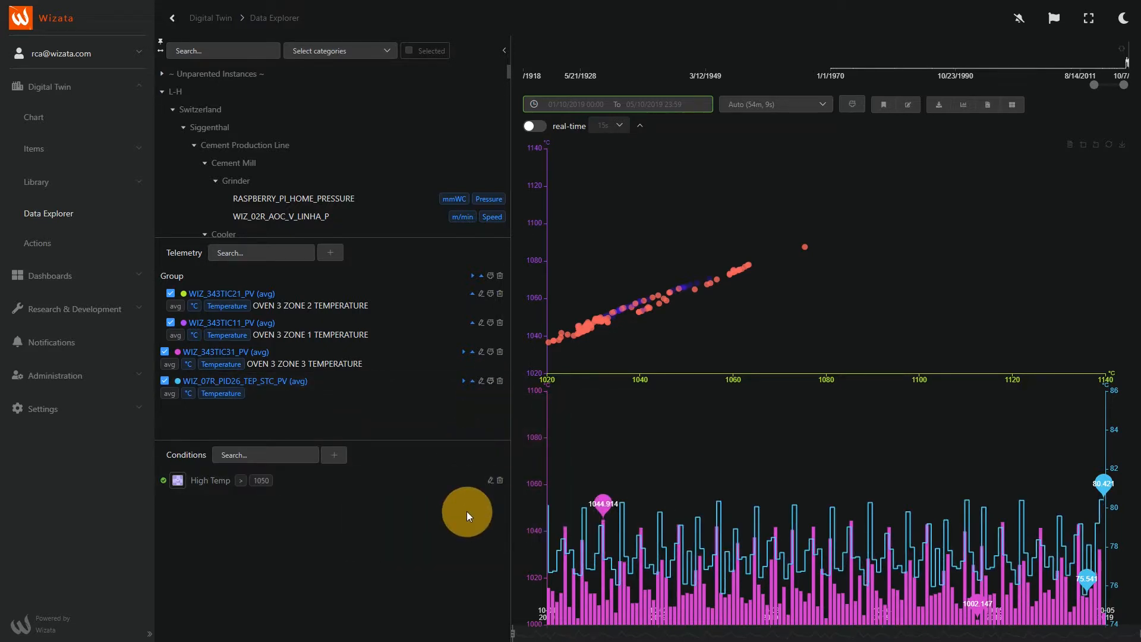
click(33, 117)
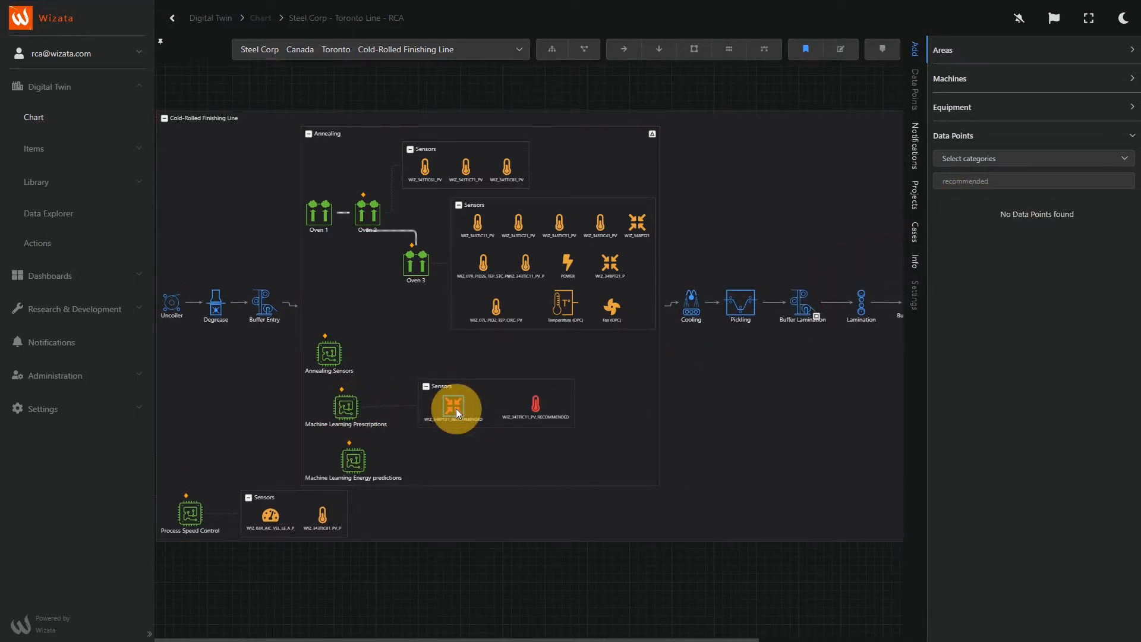
Step: View info for WIZ_348PT21_RECOMMENDED, then open the PW Recommendation dashboard
click(453, 404)
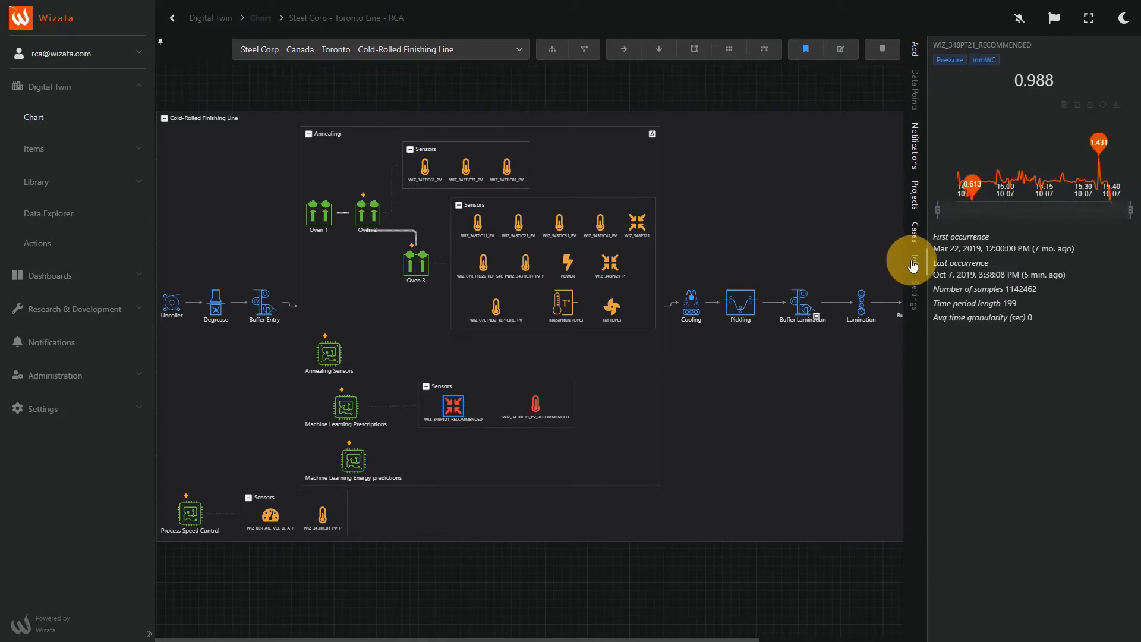
click(534, 405)
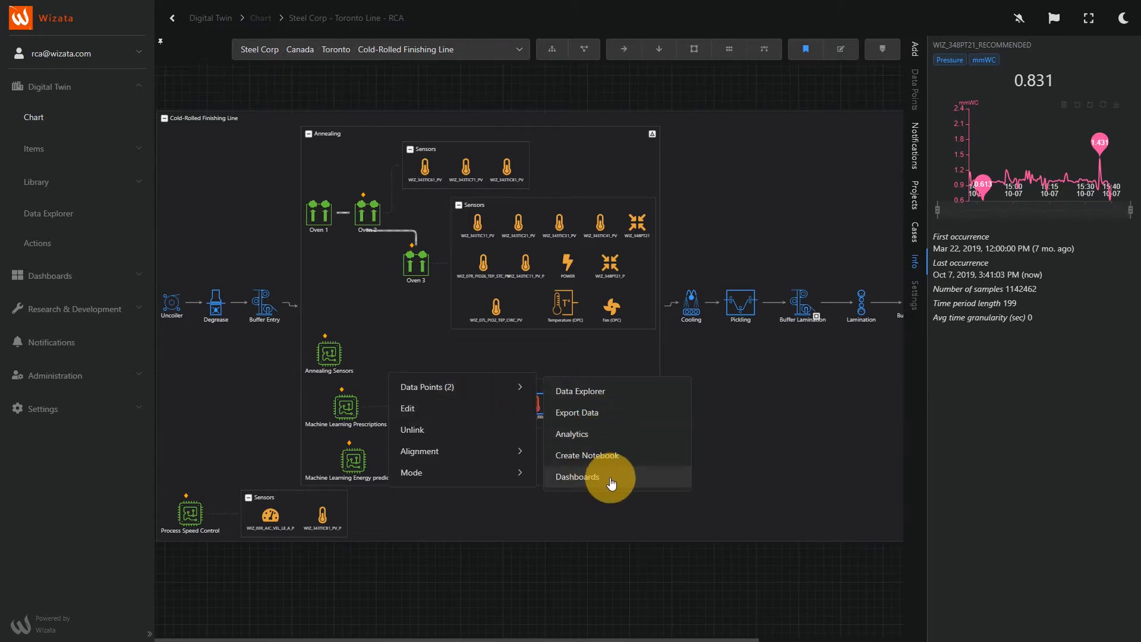
click(577, 476)
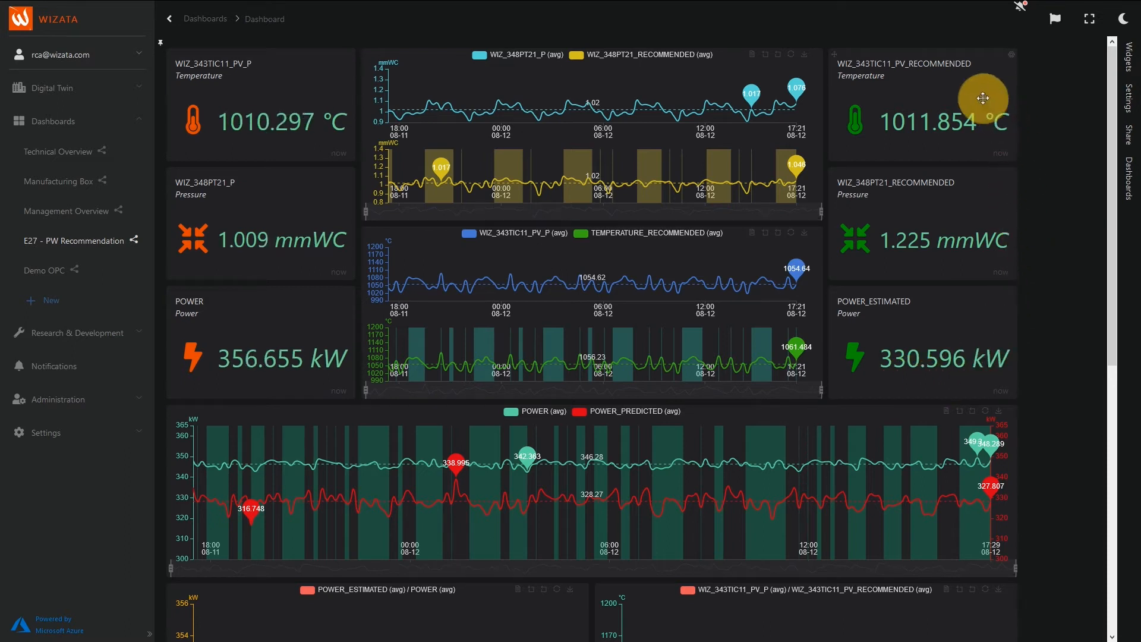
mouse_move(862, 389)
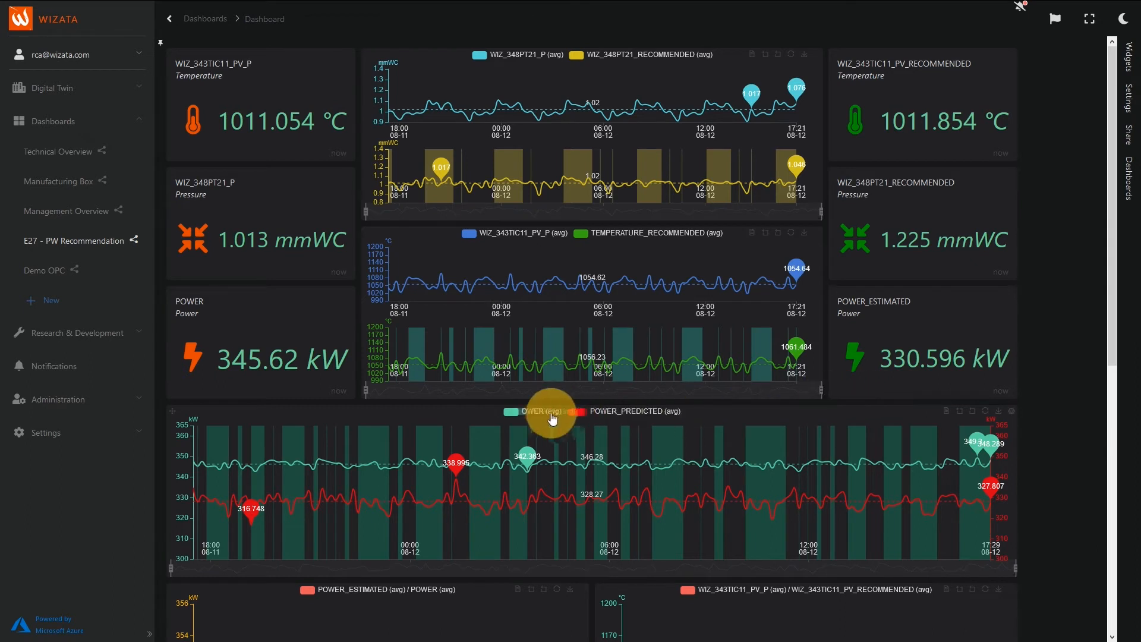
mouse_move(416, 469)
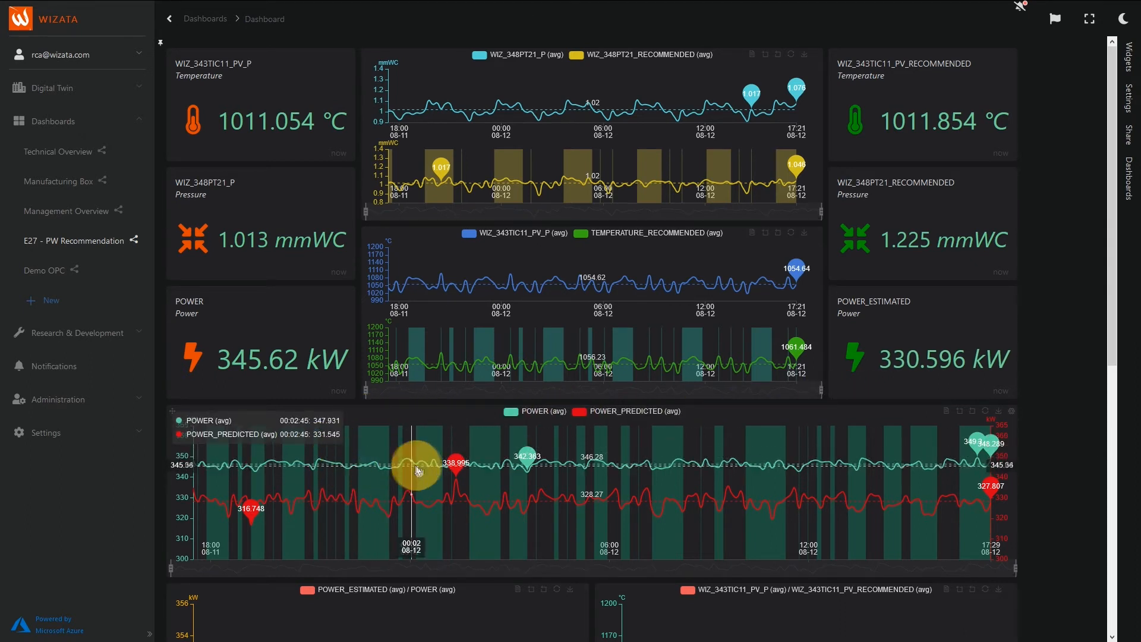
mouse_move(662, 493)
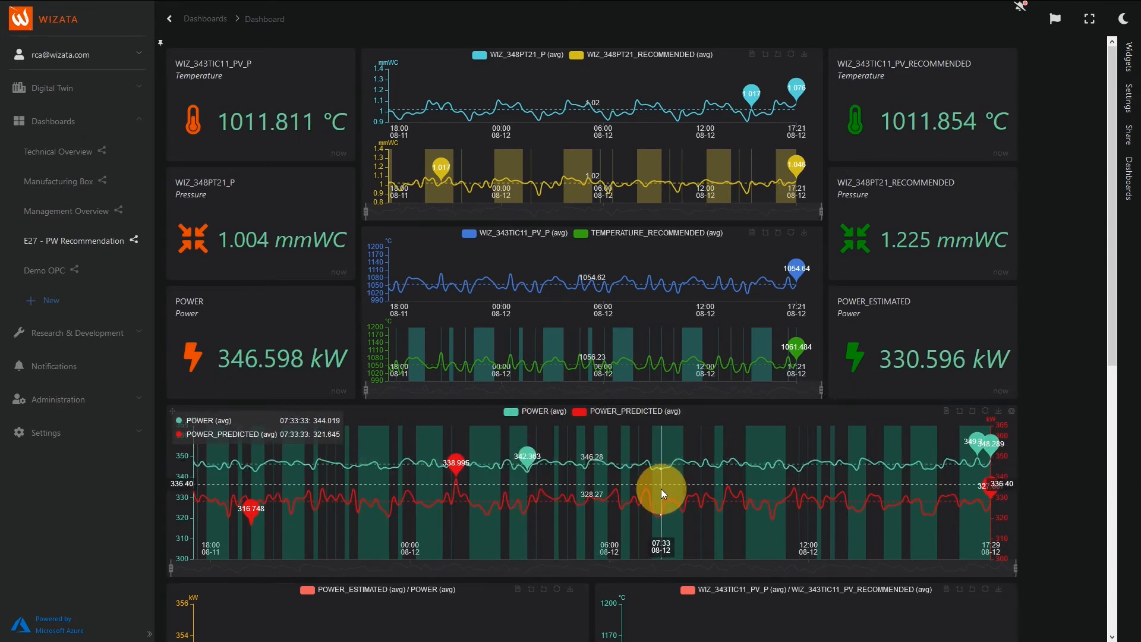
mouse_move(922, 506)
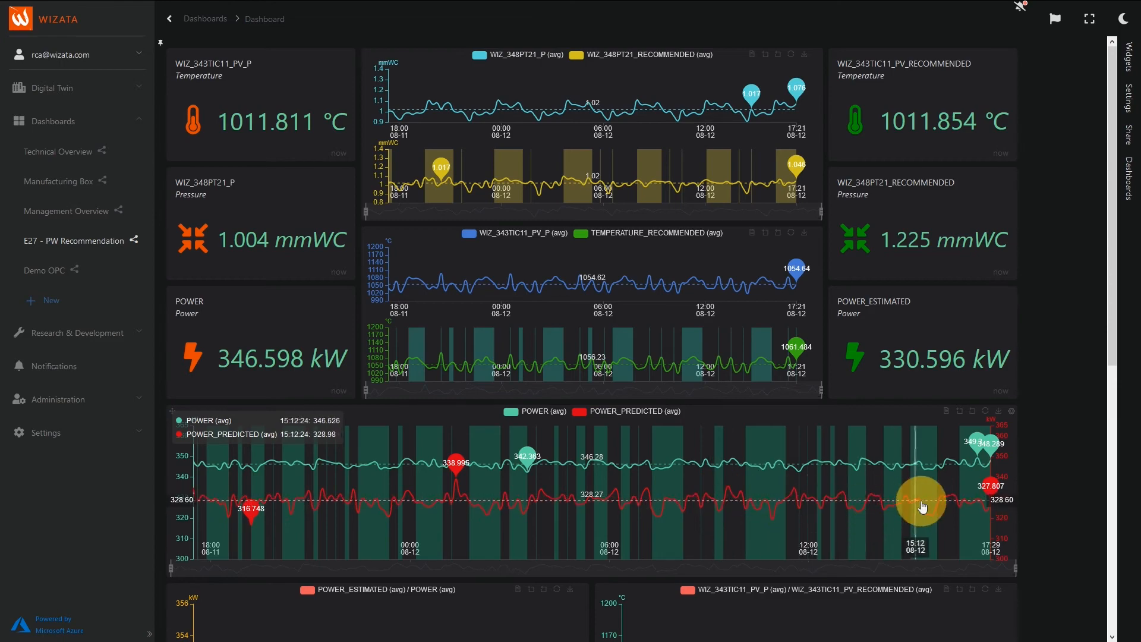